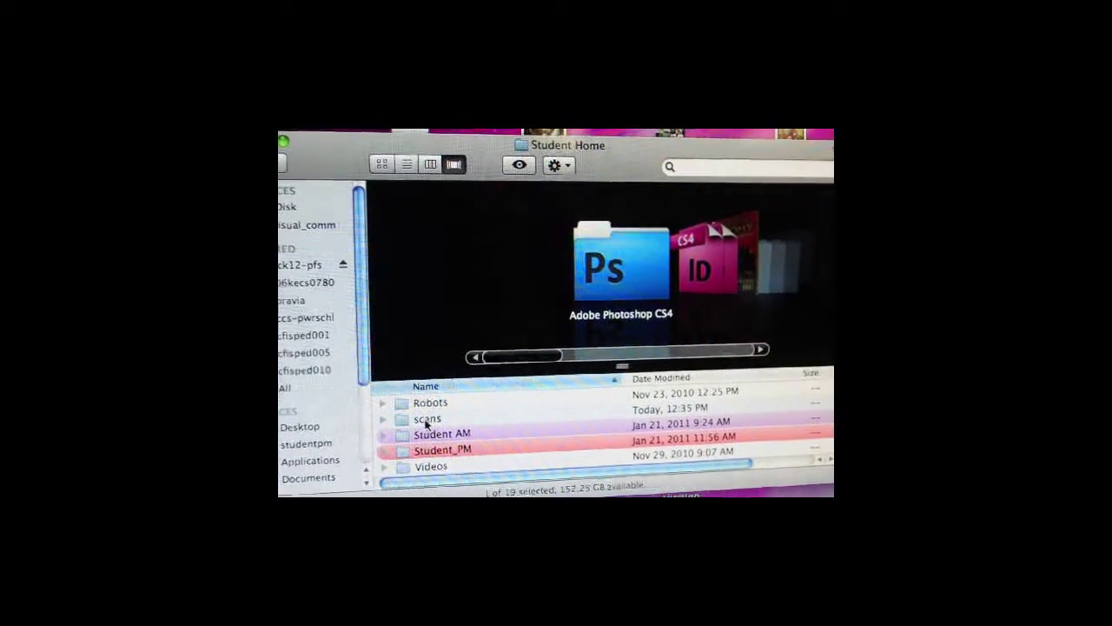
Step: Open the scans folder from the Cover Flow list in Student Home
double_click(426, 418)
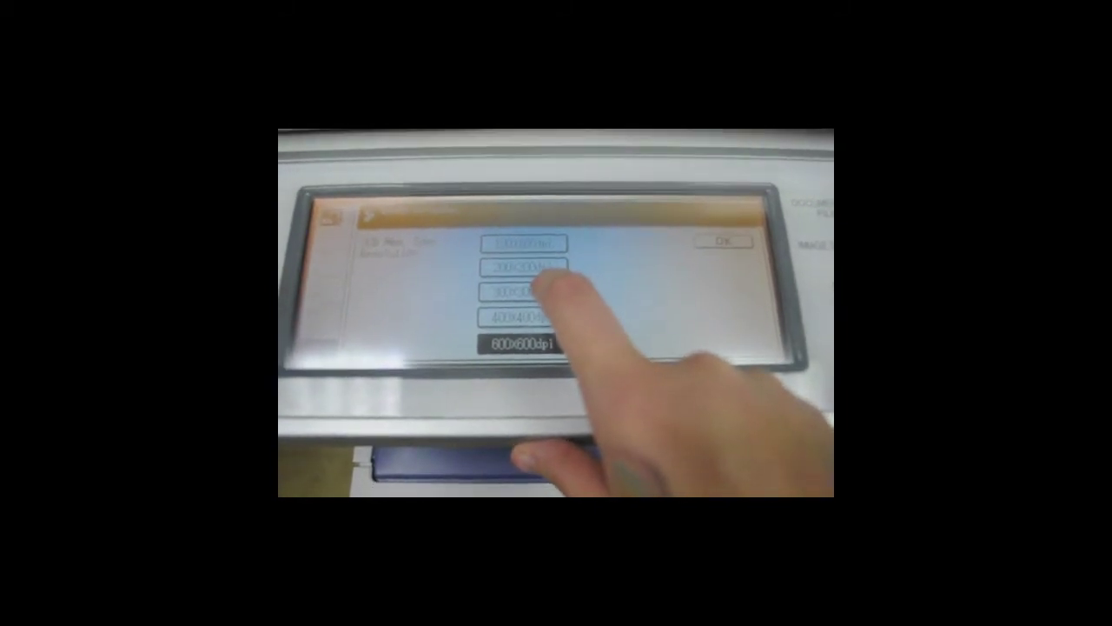
Step: Switch the copier scan resolution from 600×600 to 300×300 dpi
left_click(520, 295)
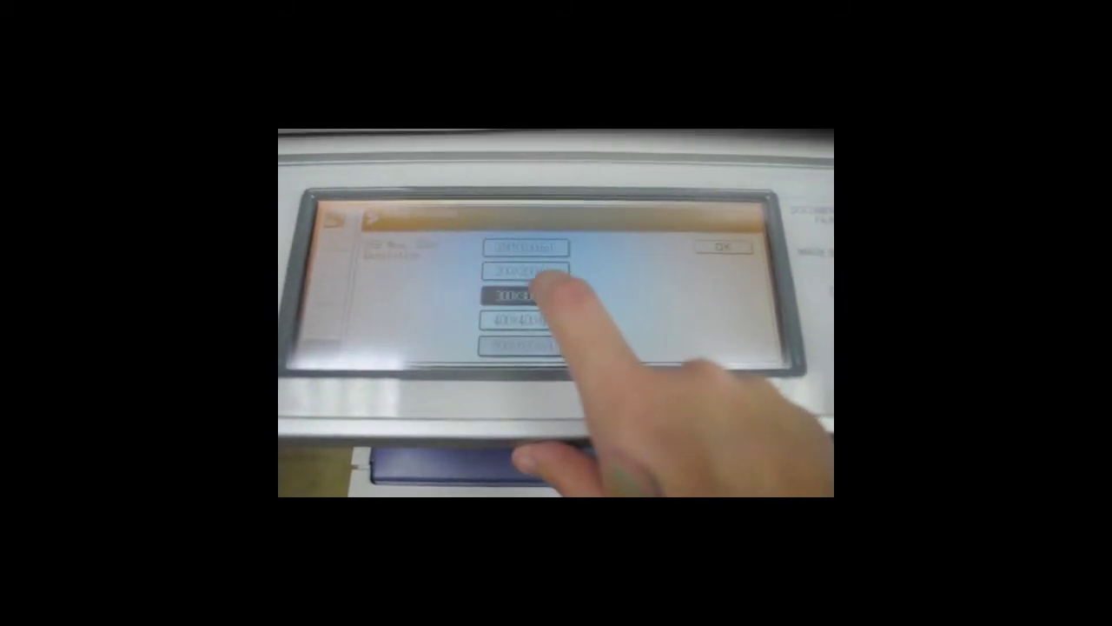